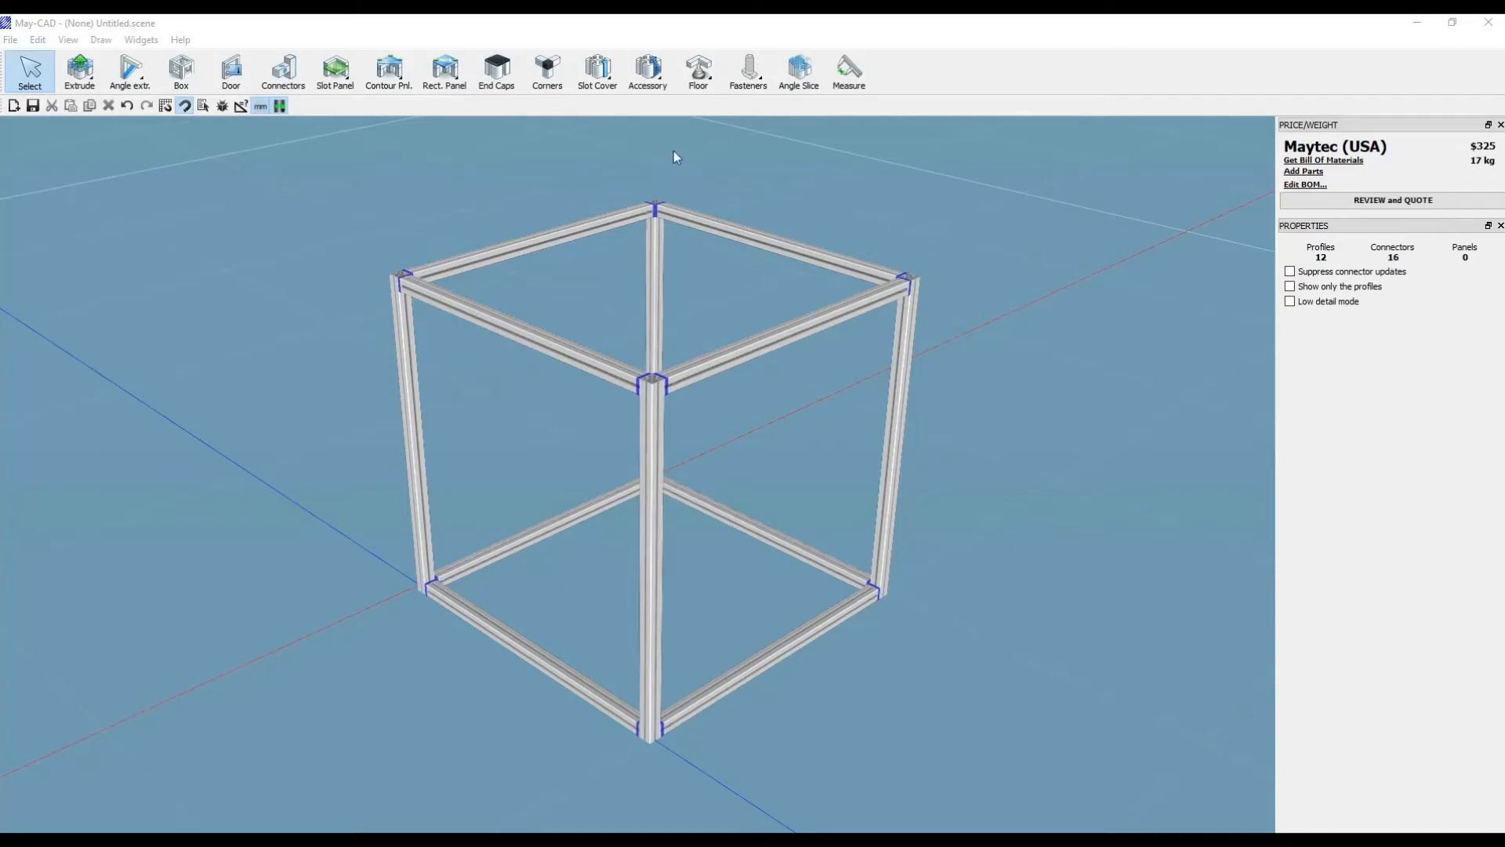
mouse_move(891, 423)
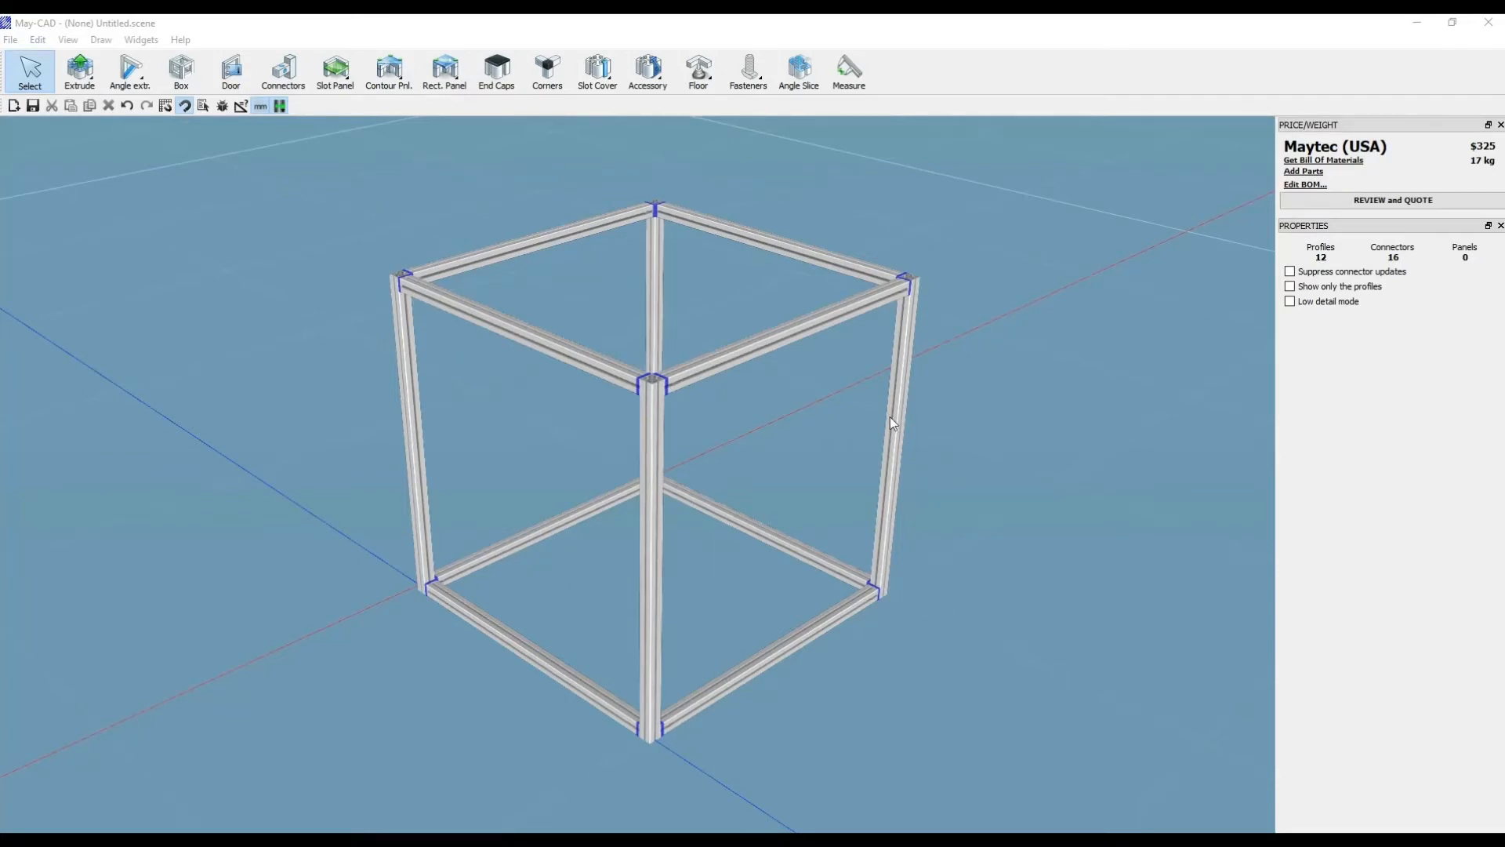
mouse_move(452, 270)
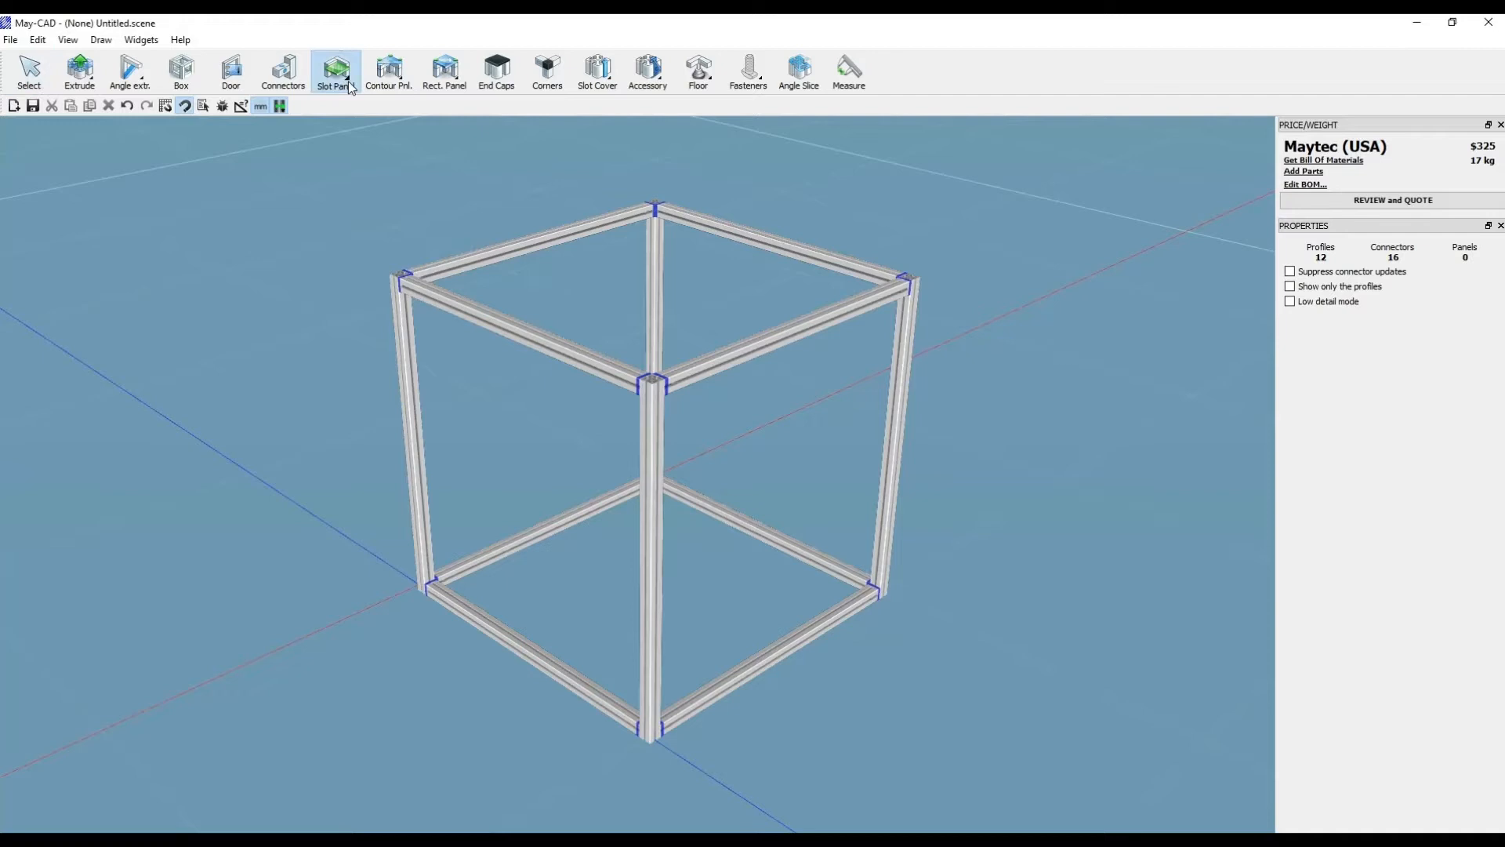
Step: Insert a 940 mm square Poly 5.6 mm slot panel into one side face of the cube
click(335, 72)
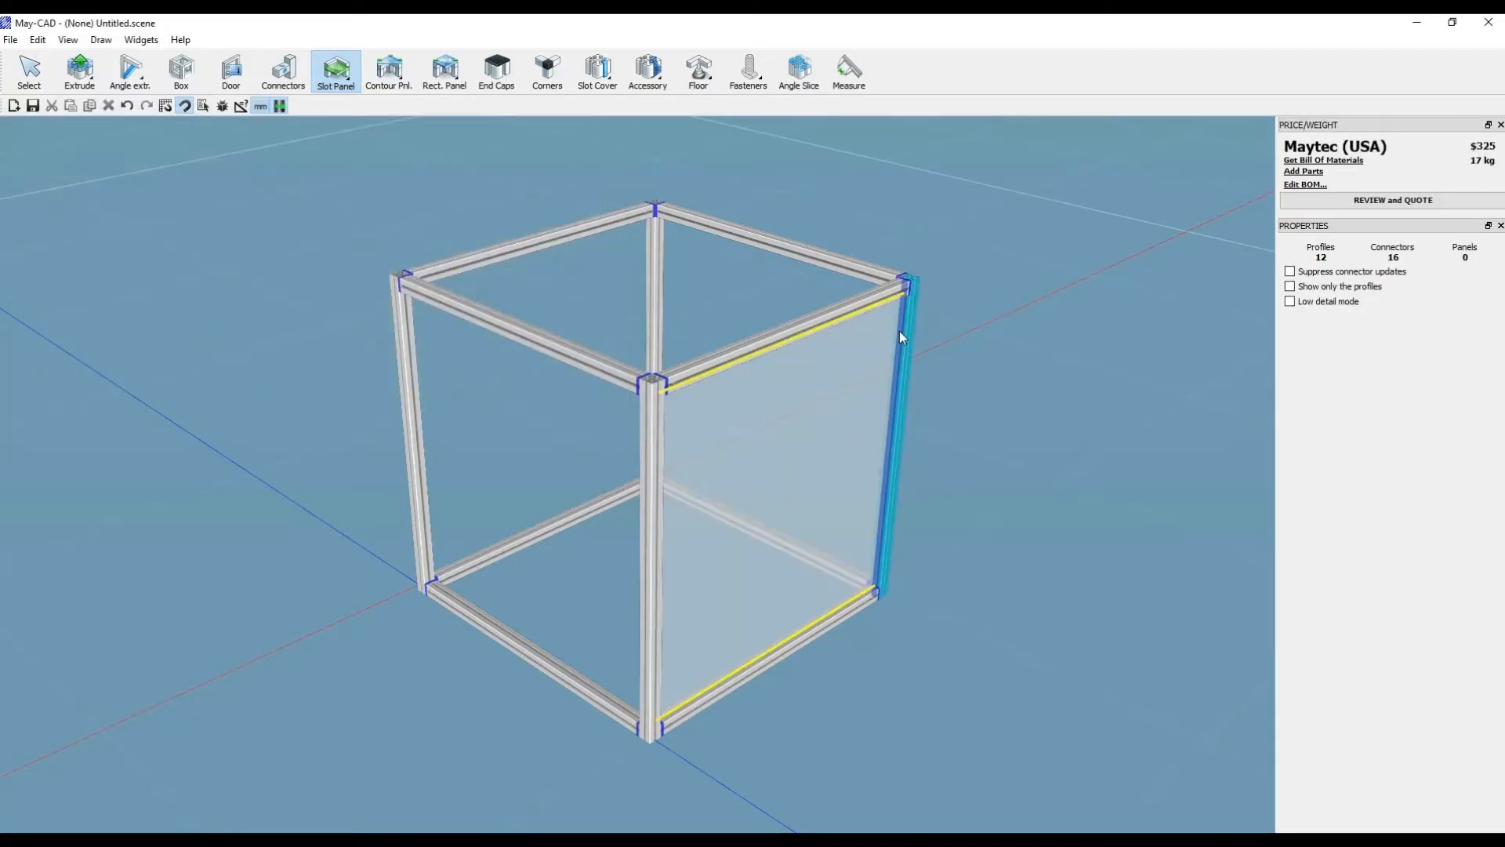
mouse_move(900, 337)
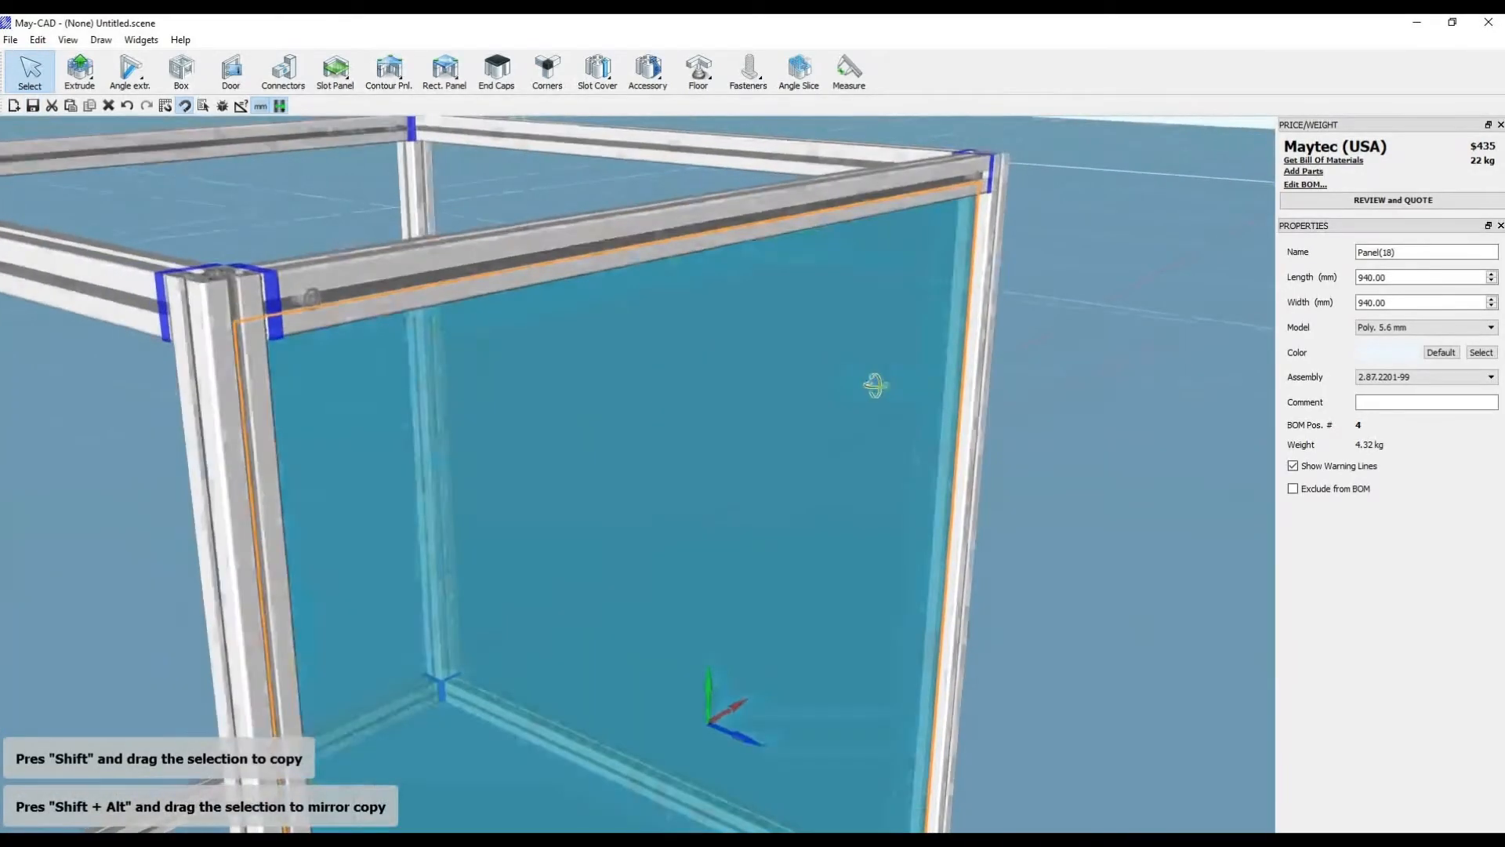
Step: Orbit toward the panel's upper corner and open its Panel Mounting dialog to pick block models
drag(873, 385, 954, 389)
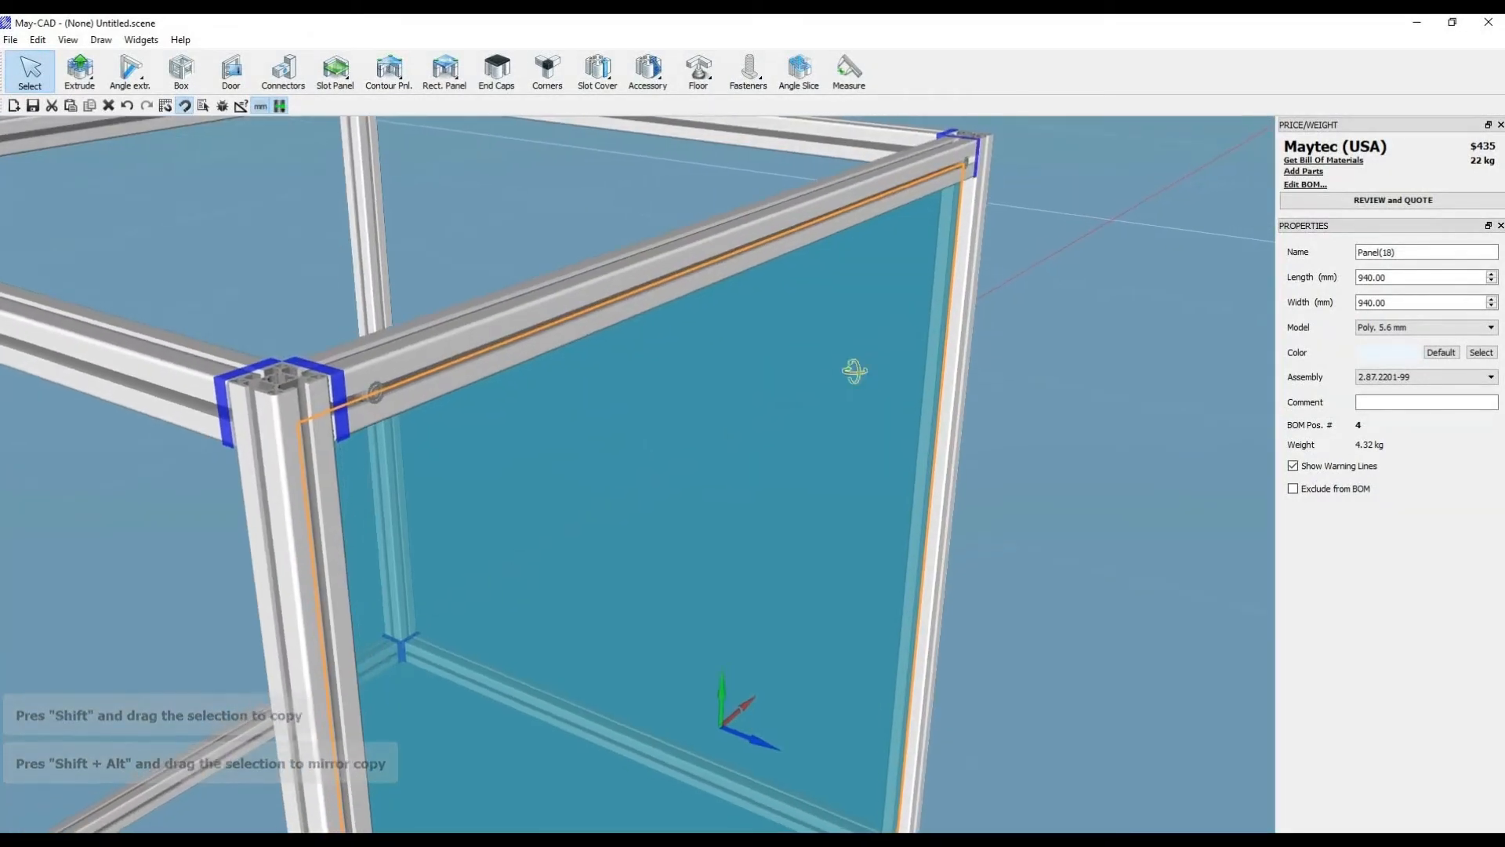
right_click(853, 373)
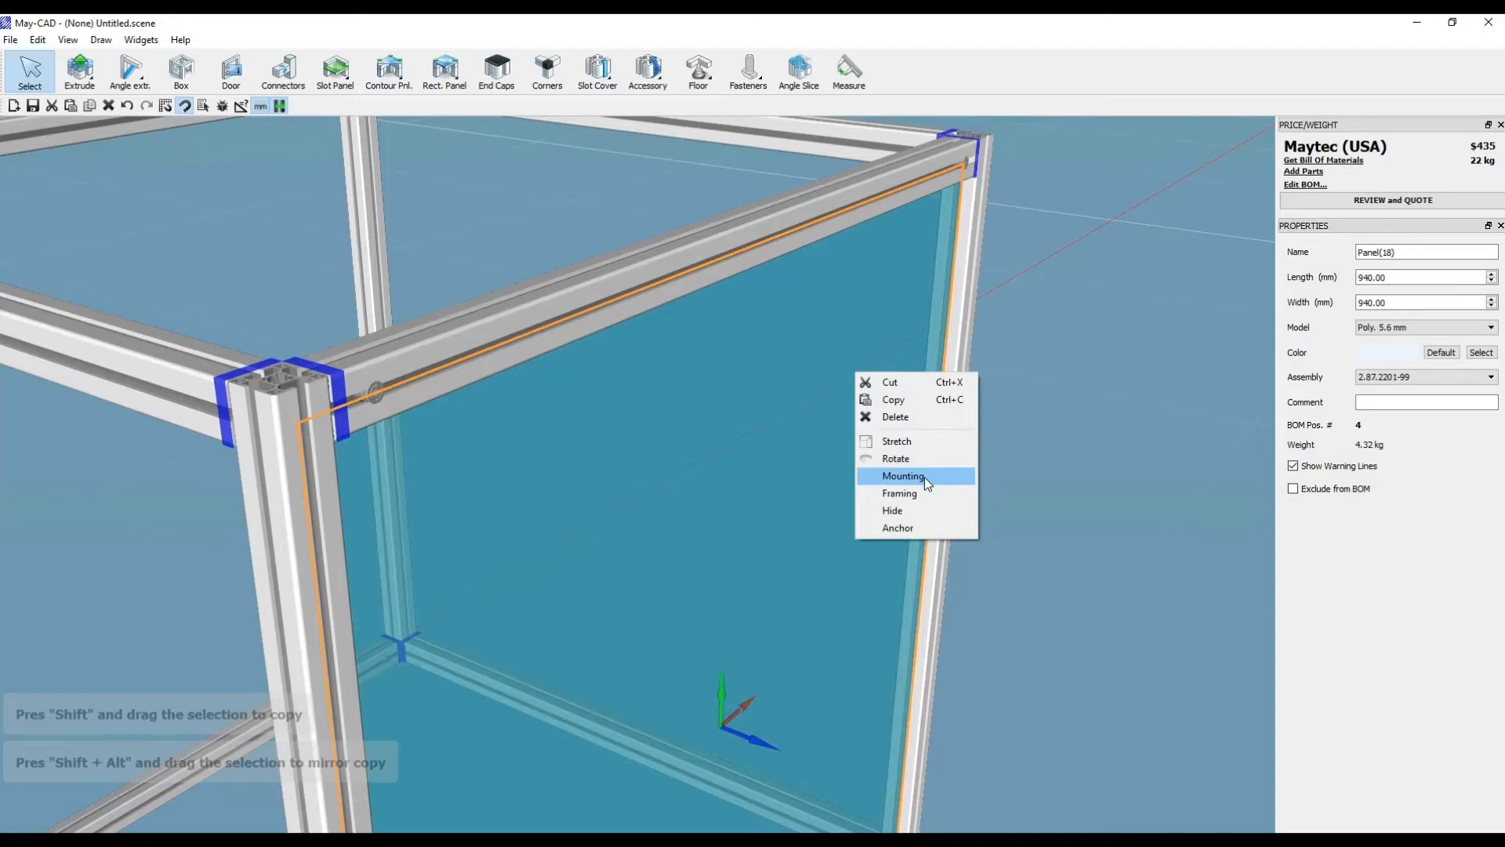
mouse_move(939, 483)
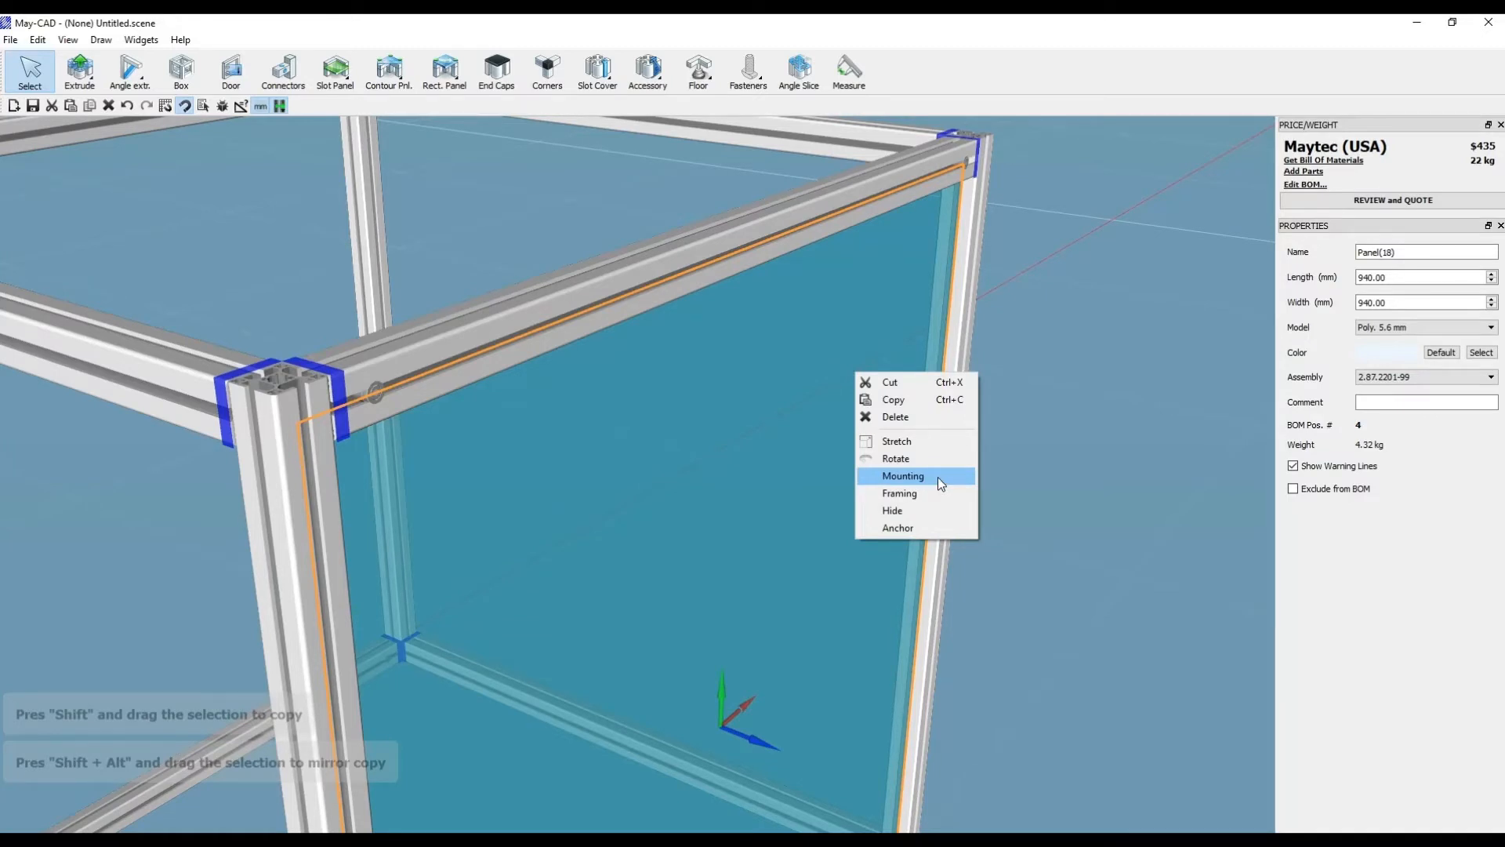
click(901, 475)
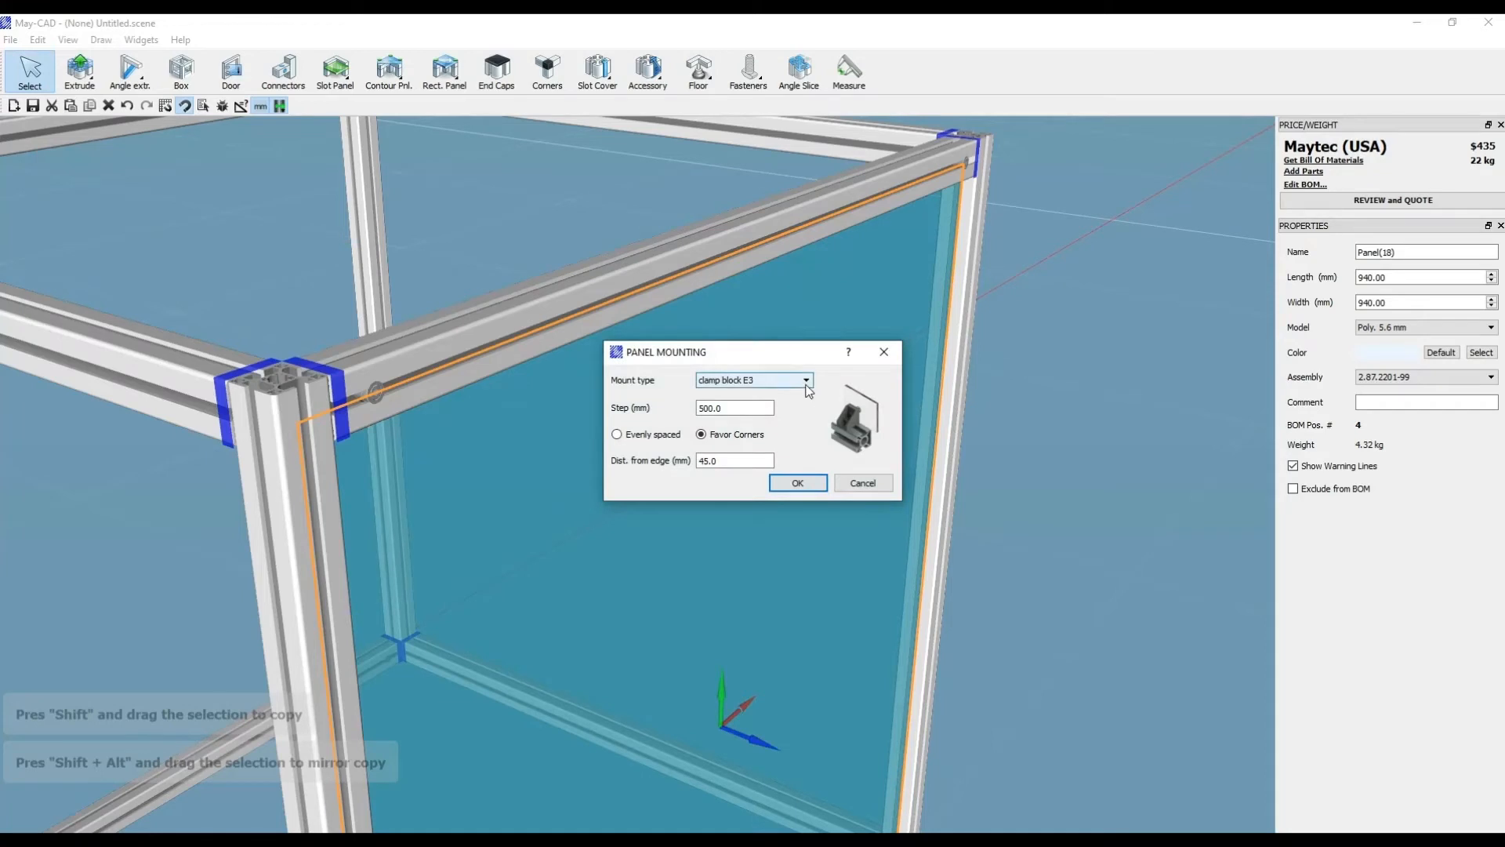
click(804, 379)
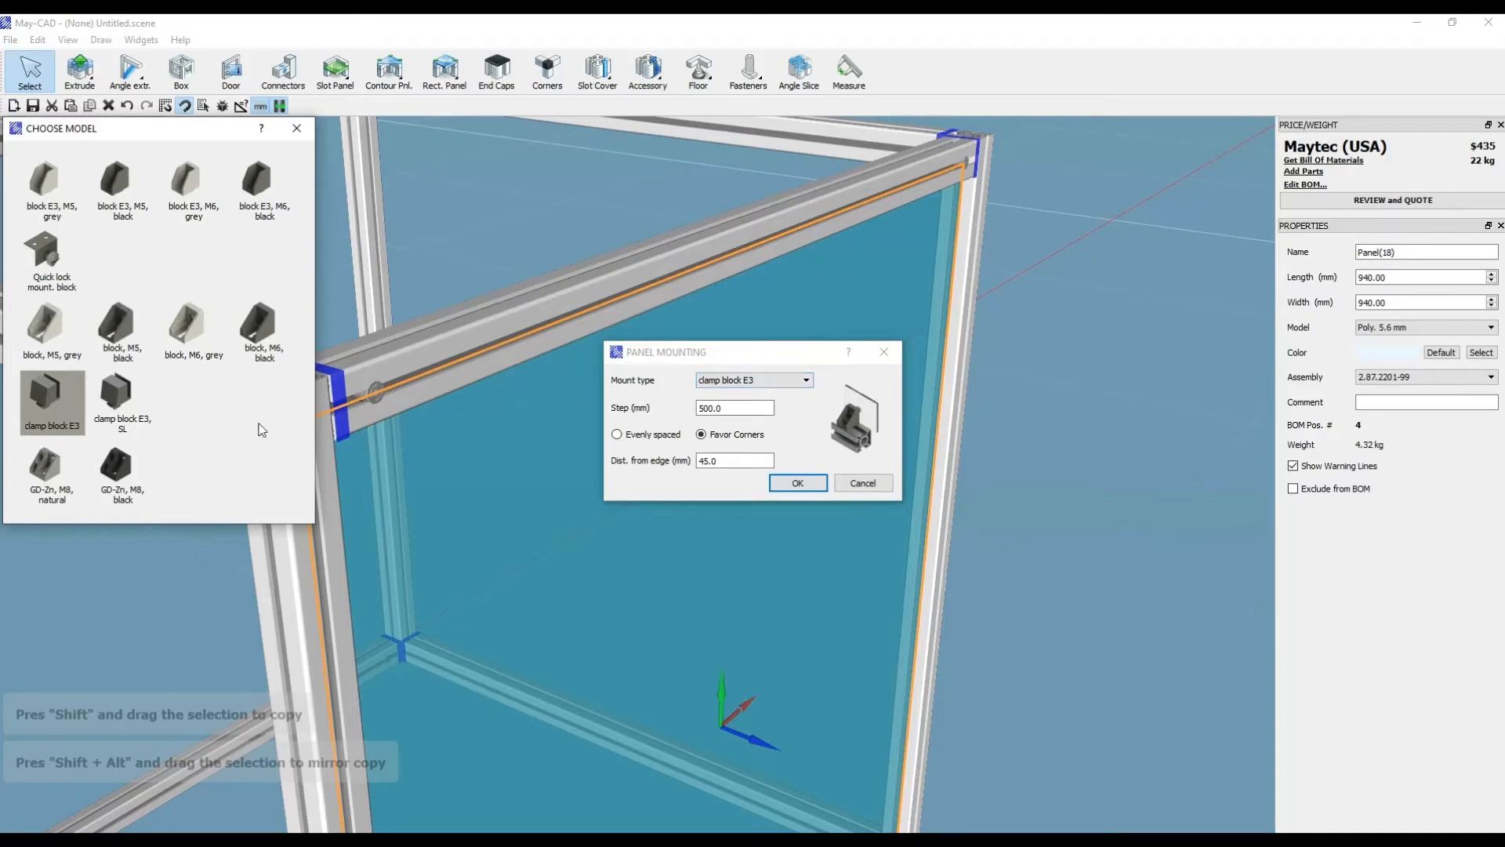
mouse_move(192, 331)
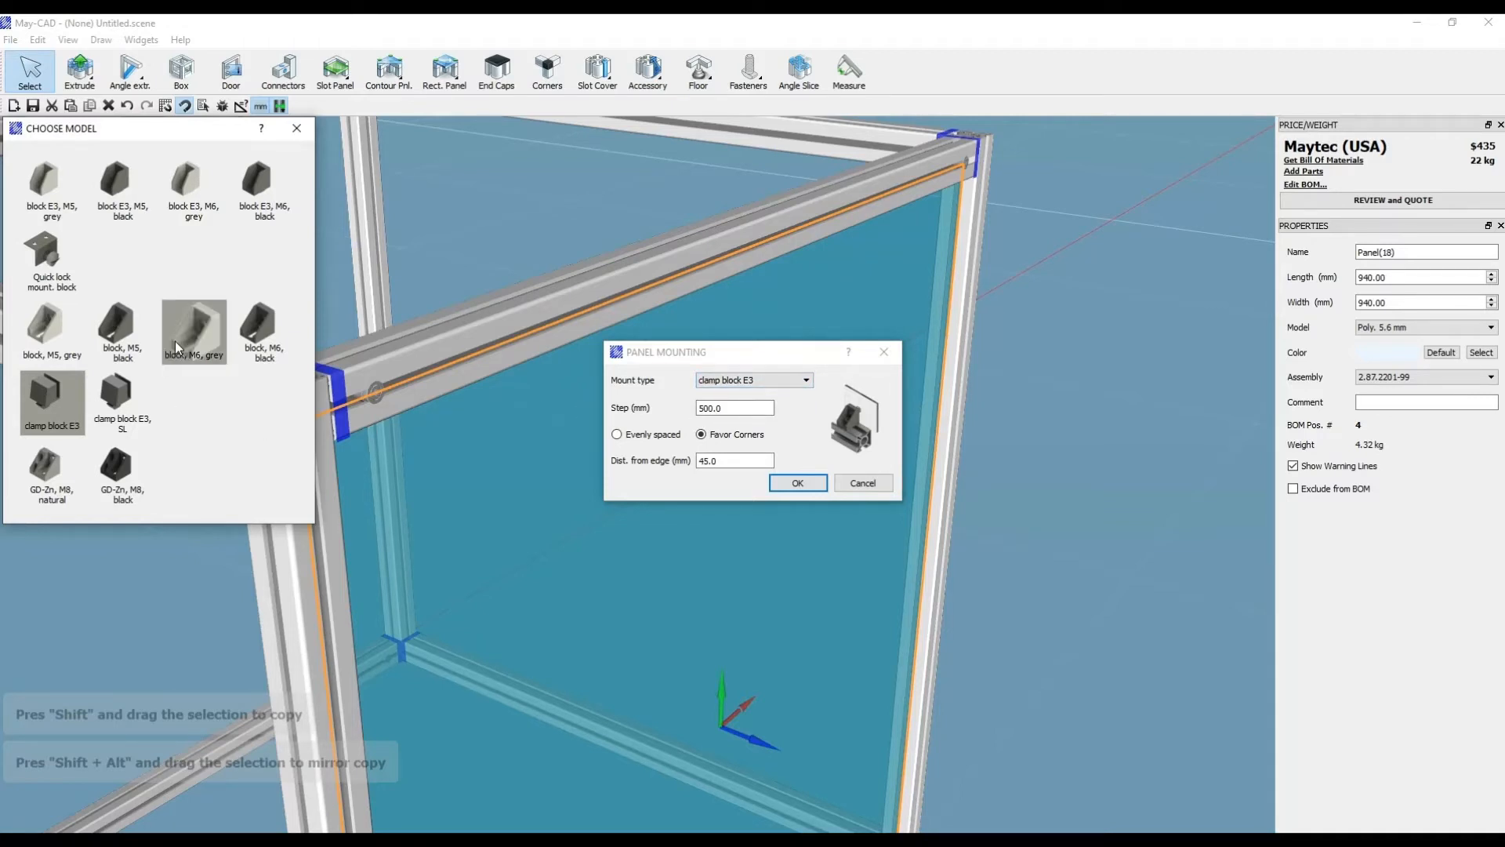
mouse_move(193, 331)
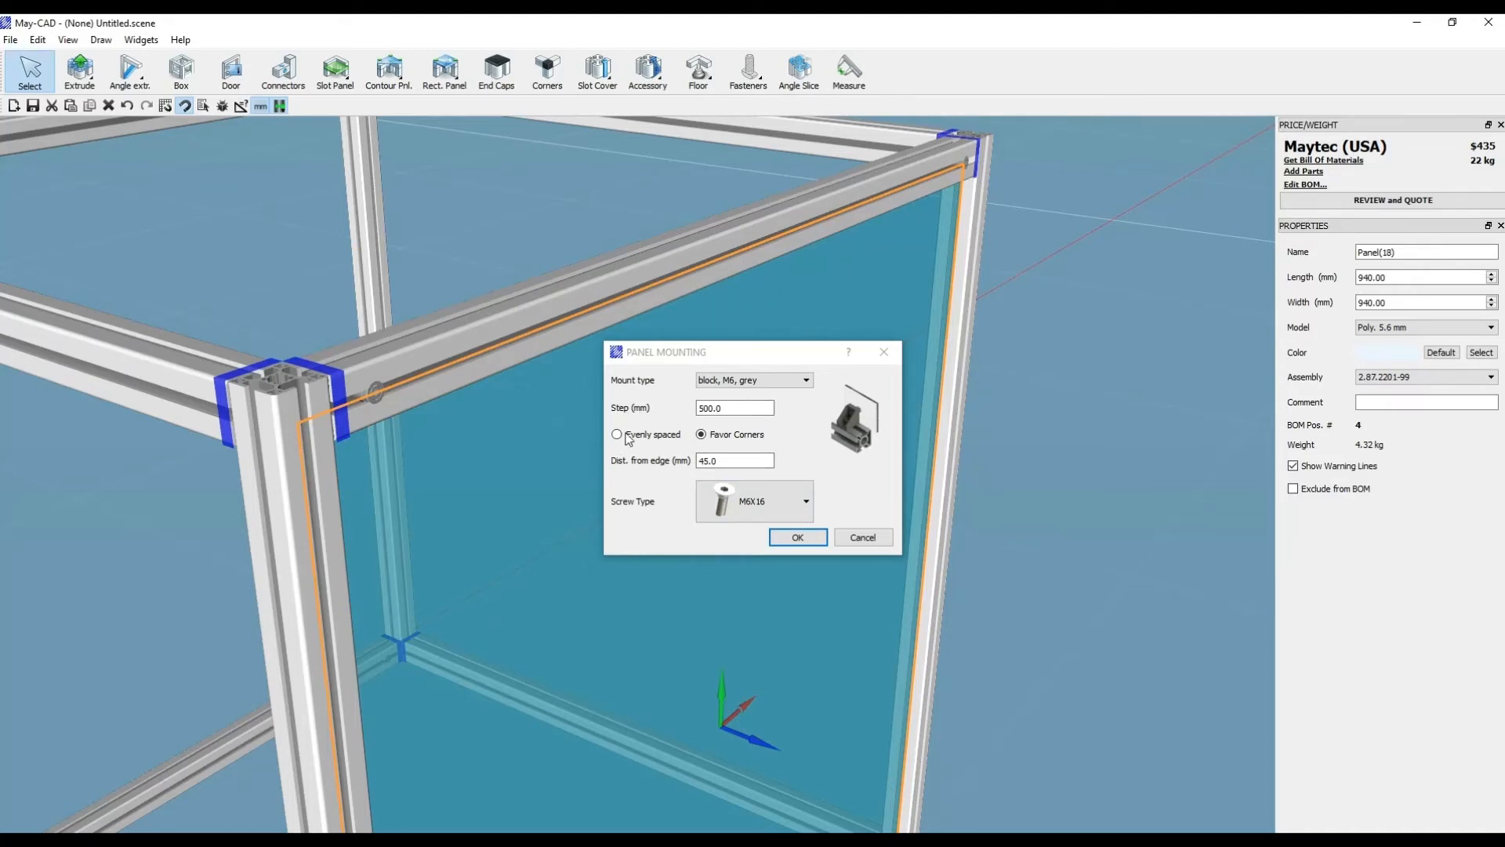
Step: Apply evenly spaced grey M6 block mounting with M6X16 screws to the panel
click(617, 433)
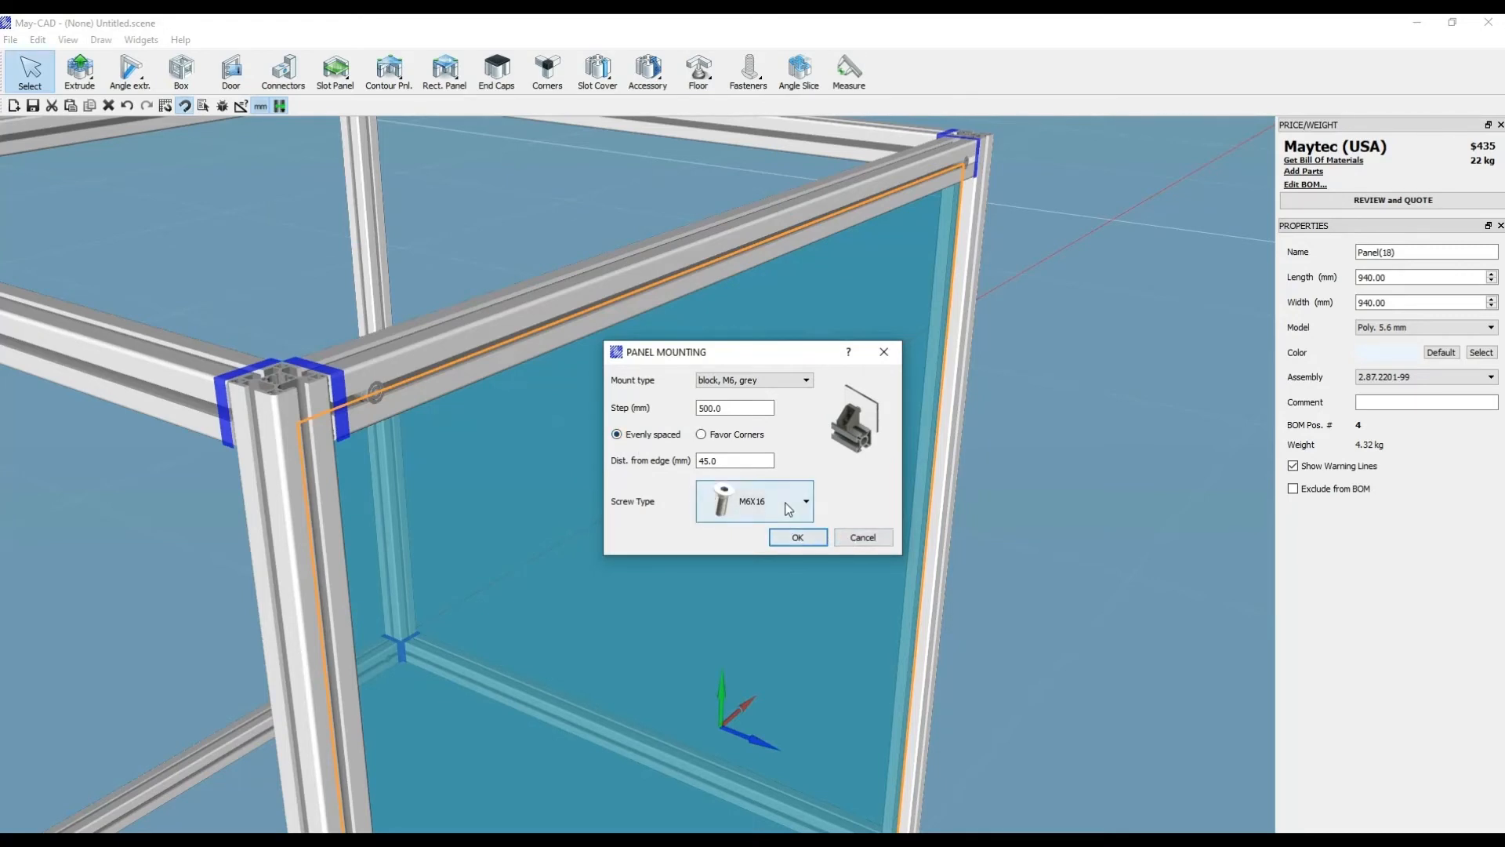
click(804, 500)
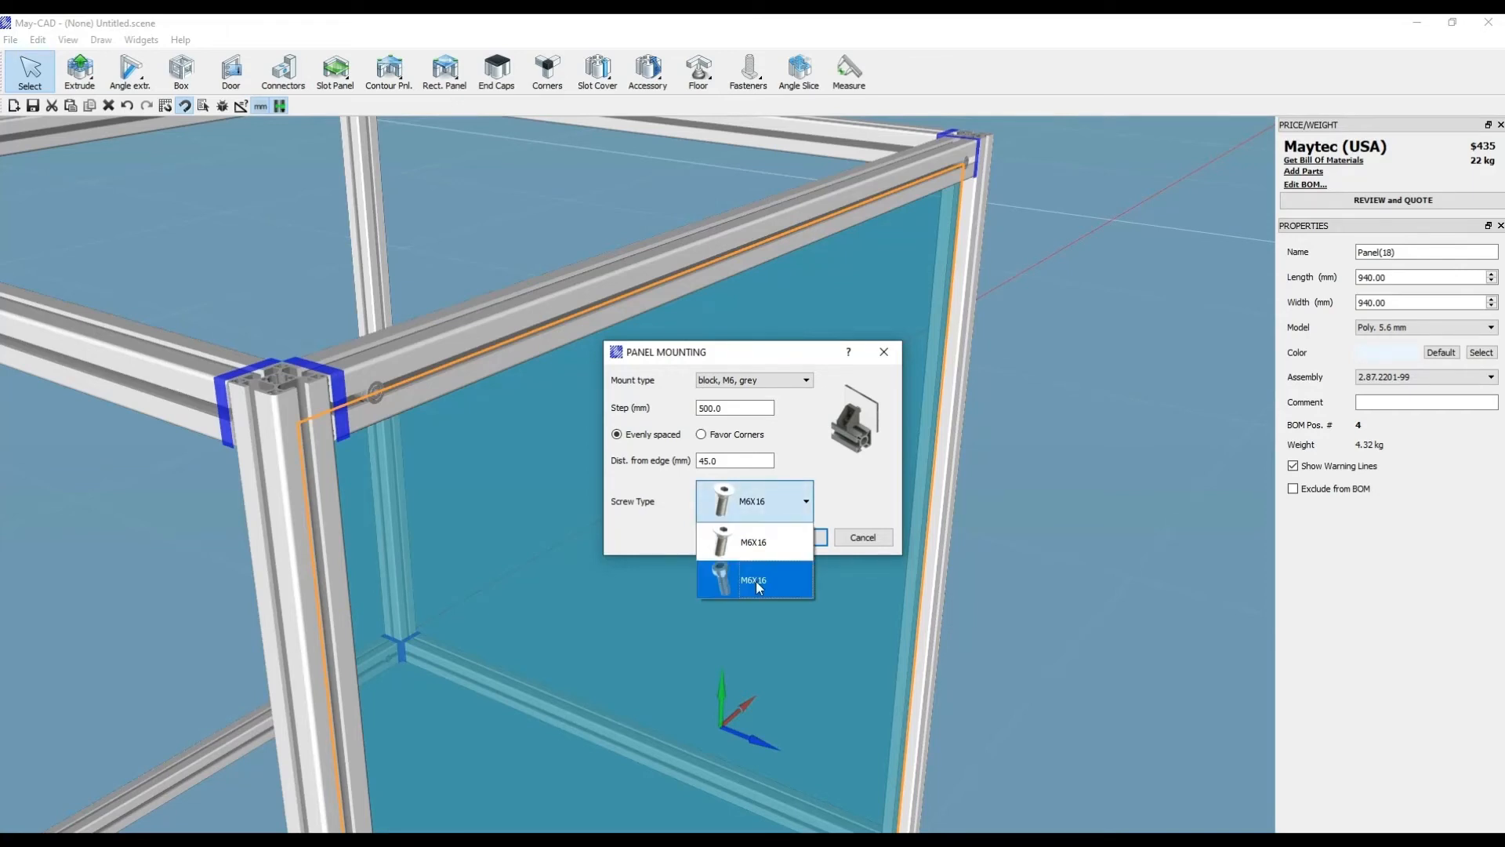
mouse_move(761, 566)
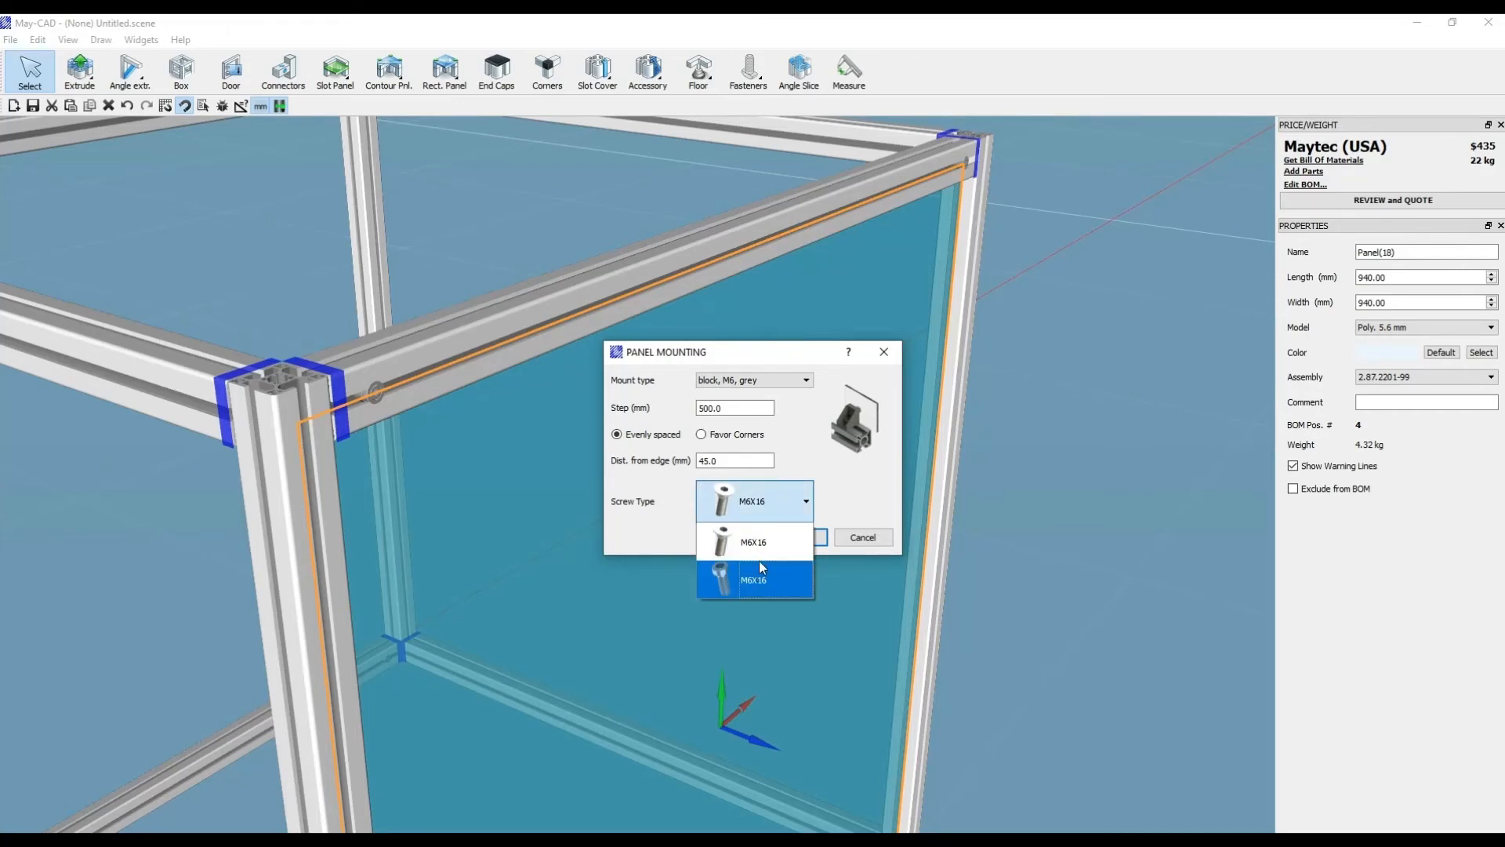
click(753, 580)
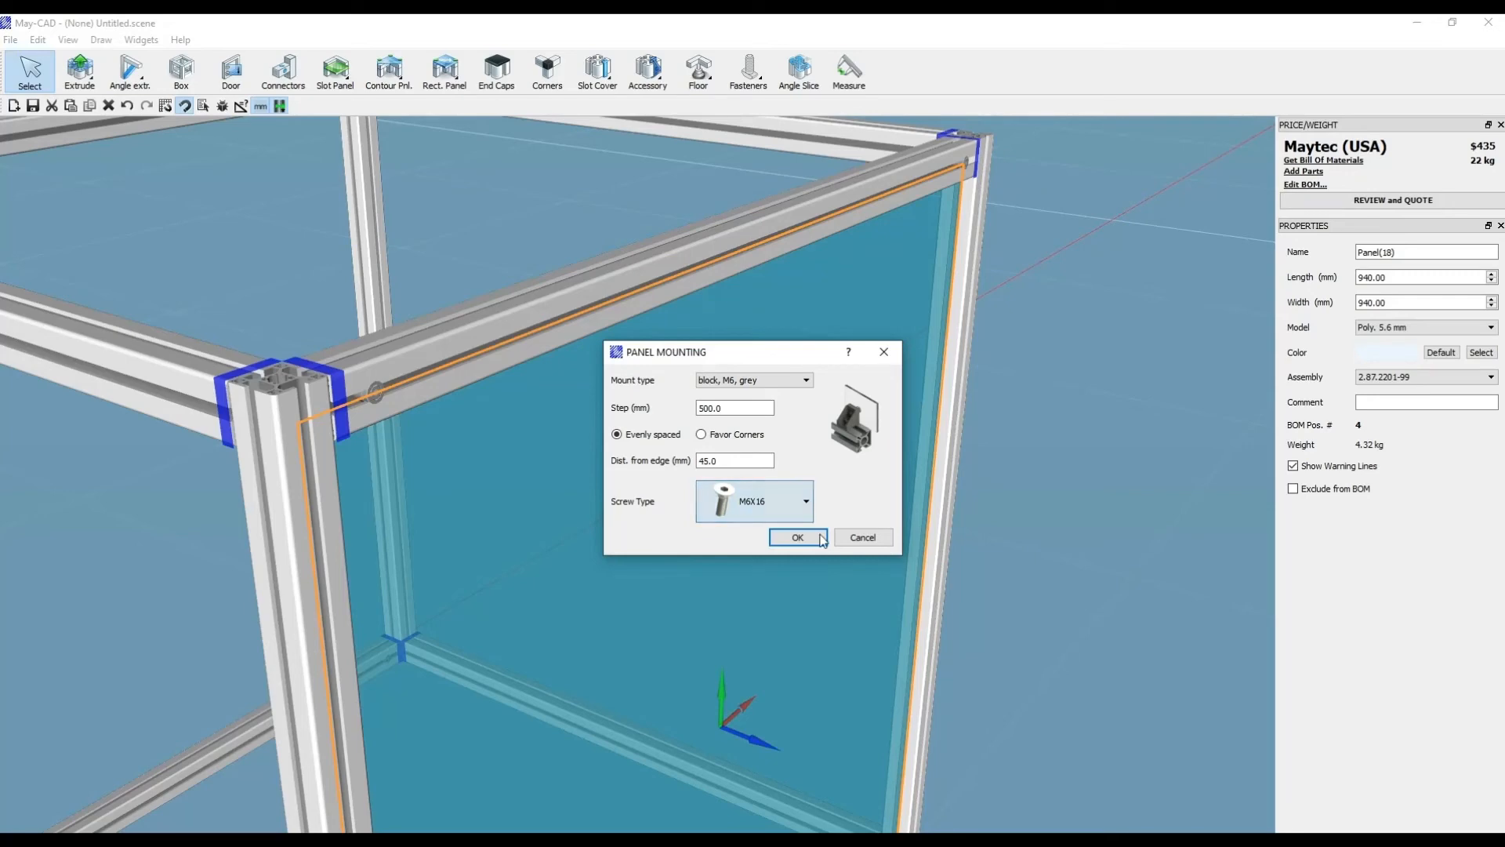
click(796, 537)
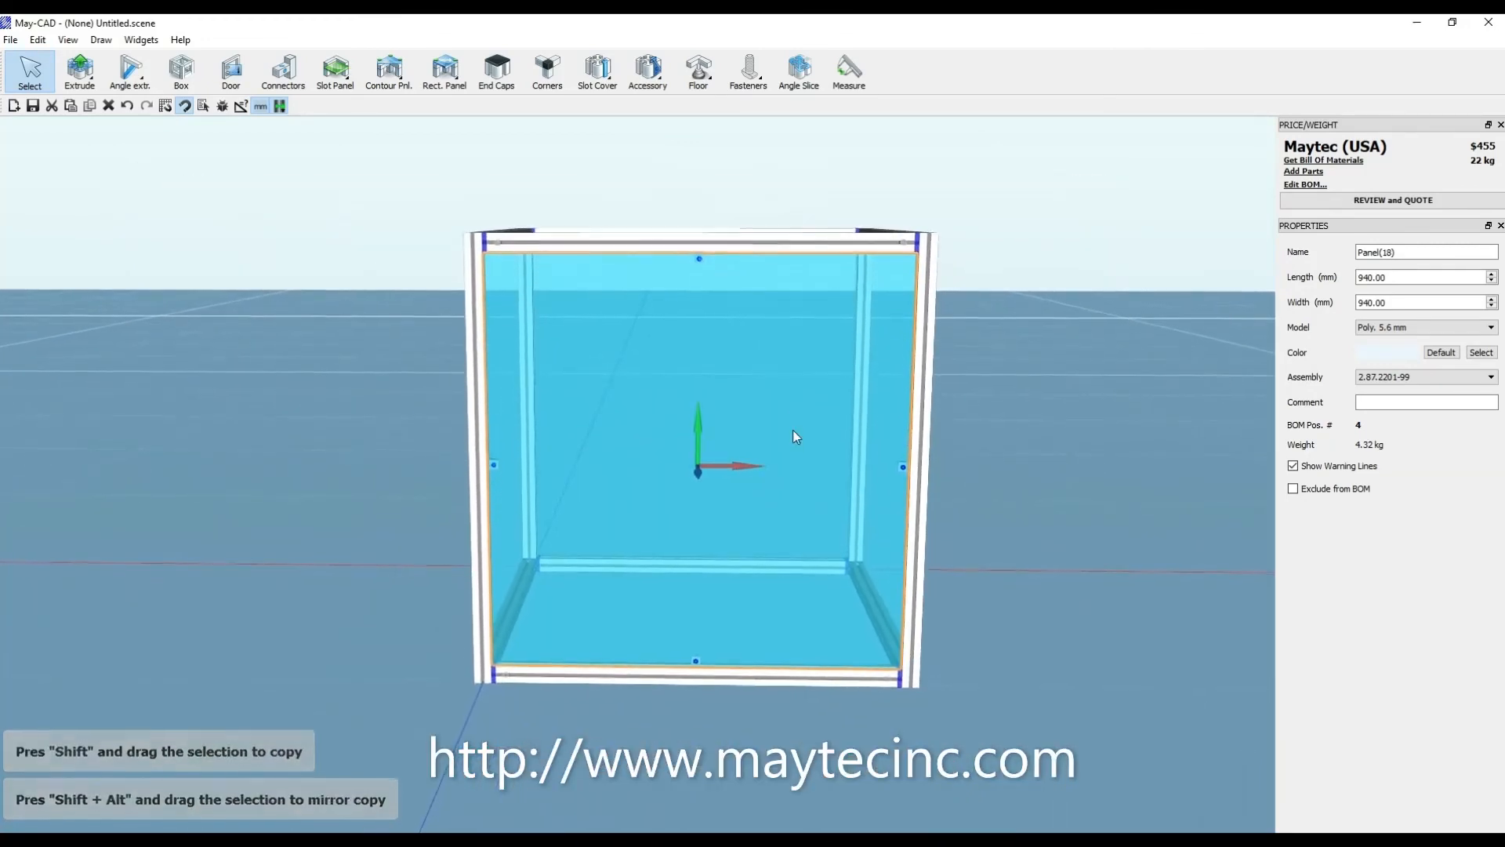
drag(795, 436, 847, 439)
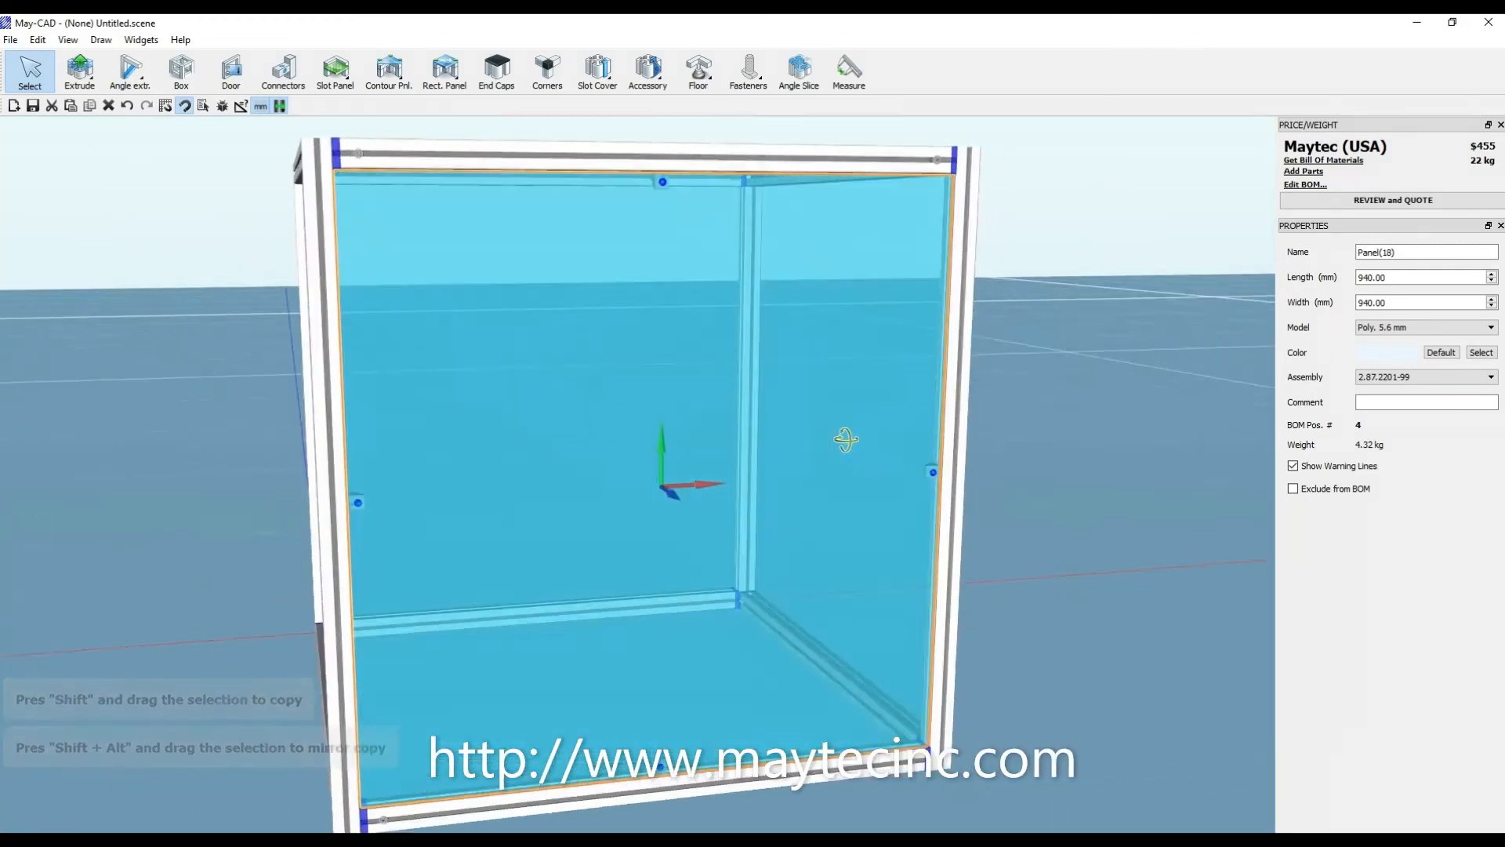